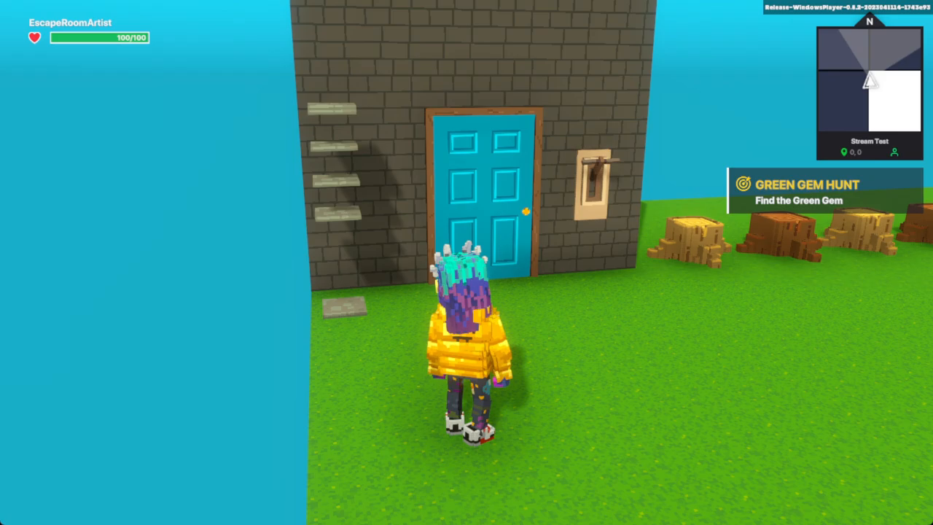
Exit play mode via the Editor button to edit the scene with the door wall
click(422, 16)
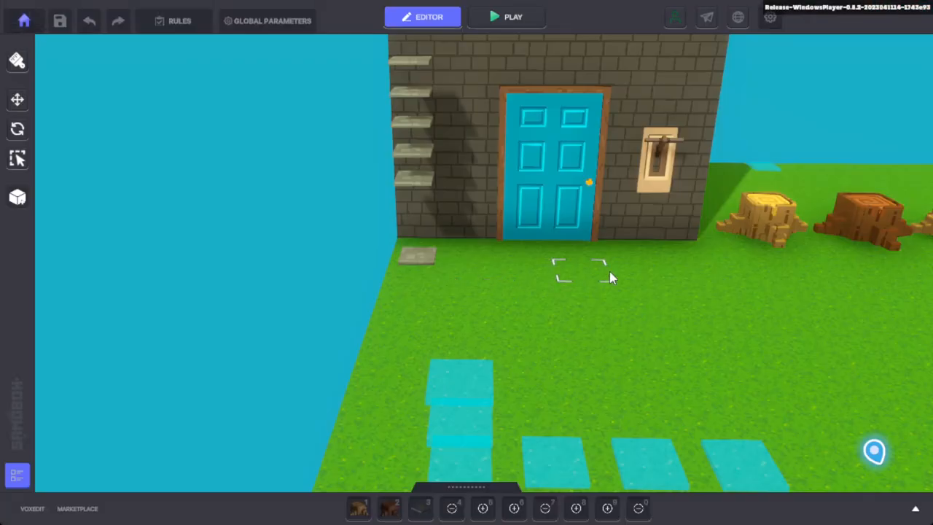
mouse_move(671, 306)
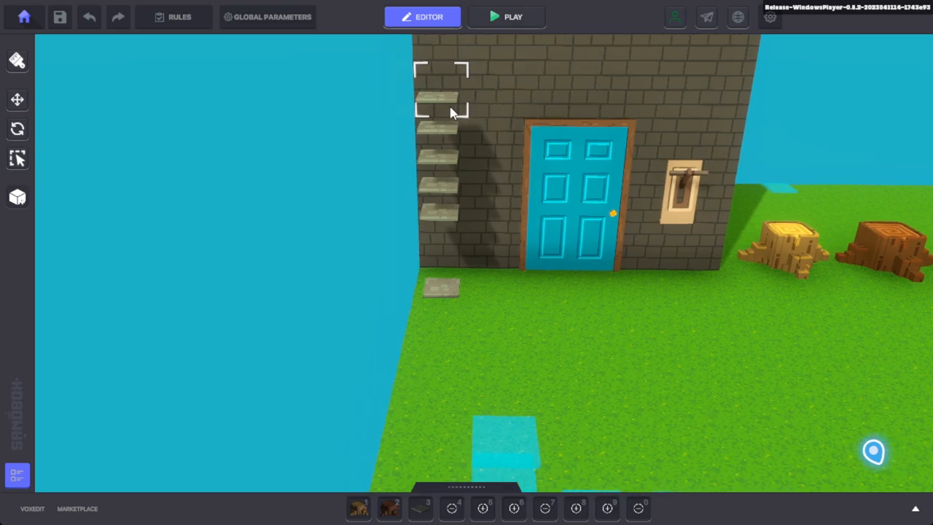
mouse_move(441, 100)
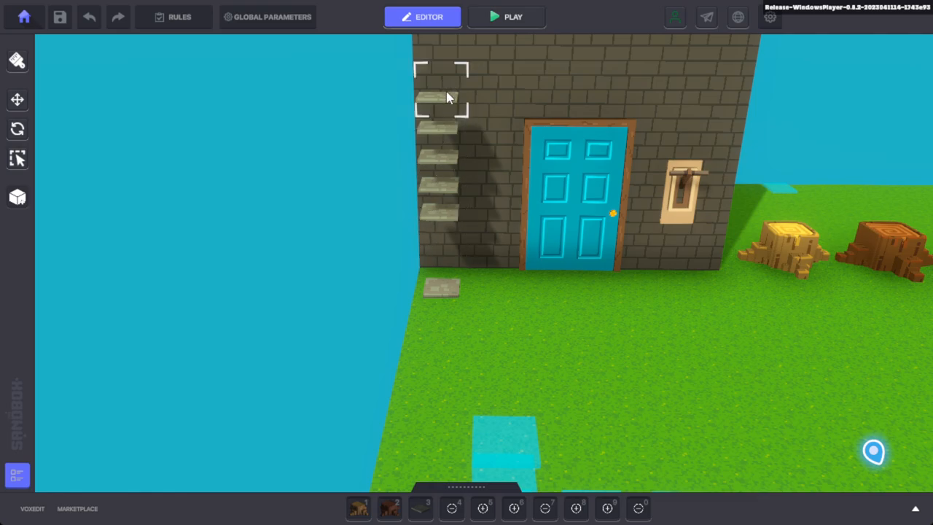
mouse_move(440, 102)
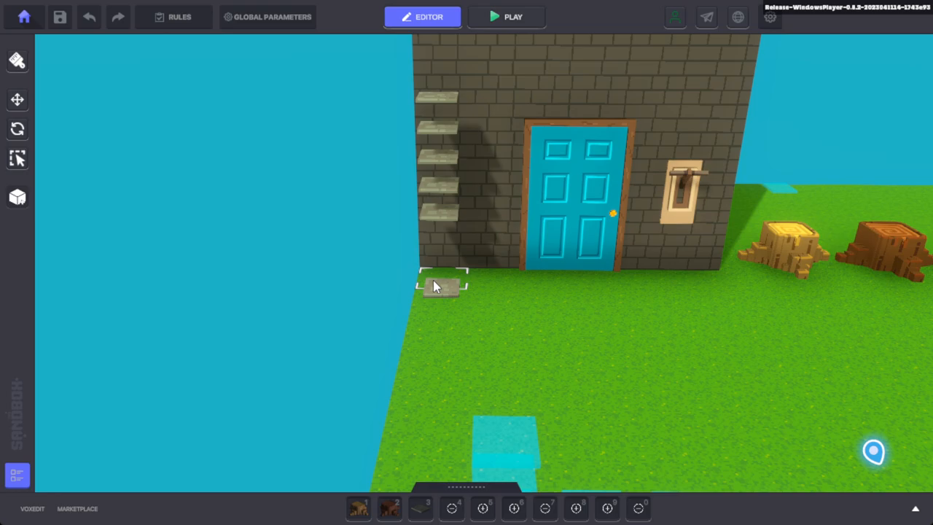
mouse_move(758, 357)
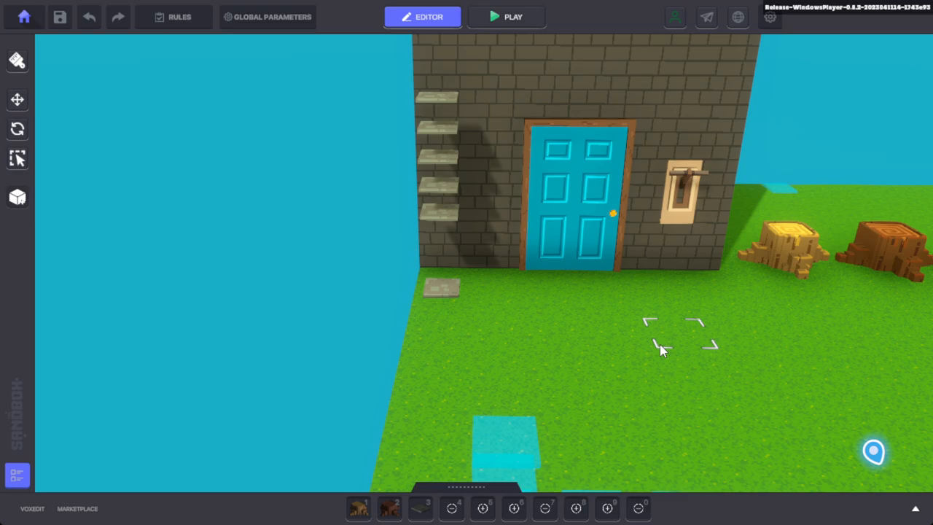
mouse_move(438, 332)
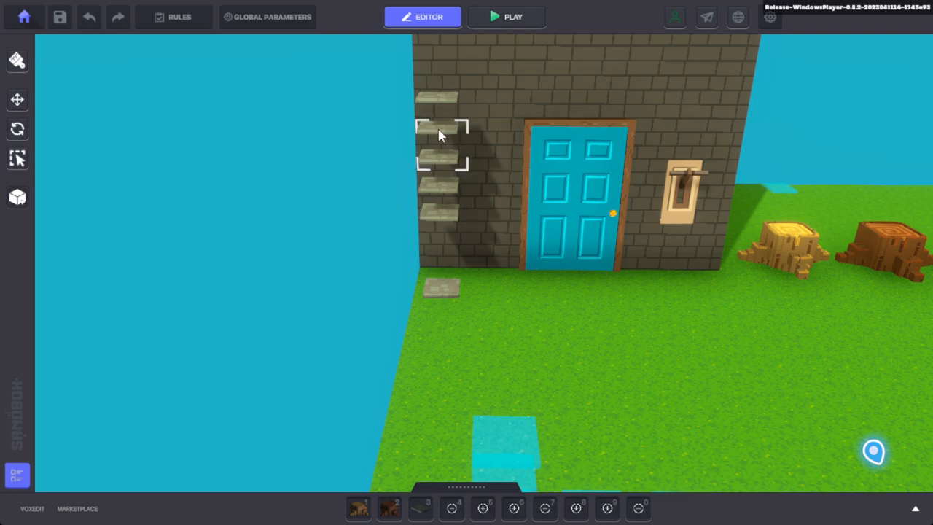
click(441, 142)
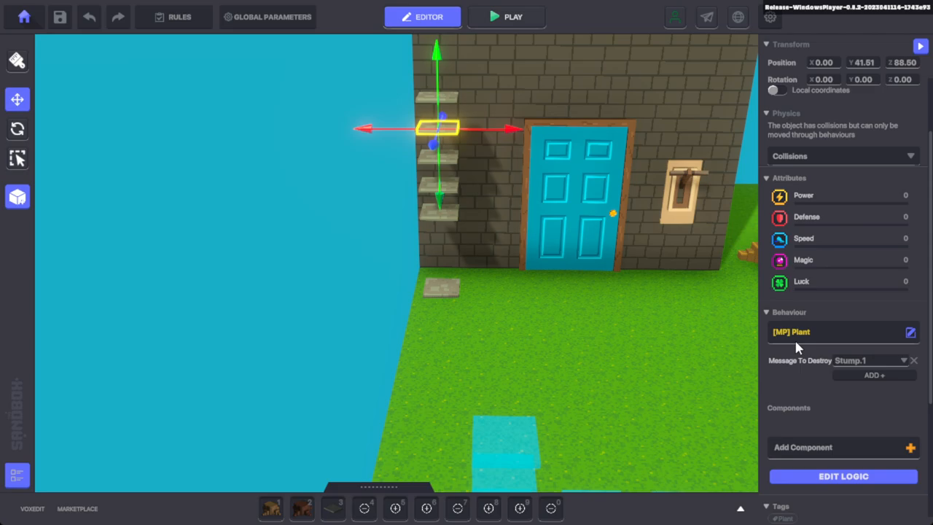
mouse_move(799, 351)
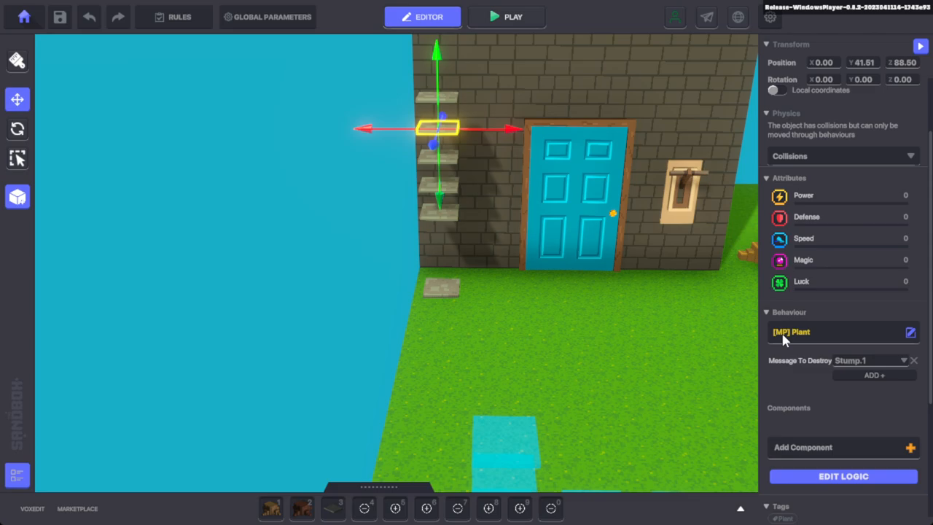
mouse_move(575, 222)
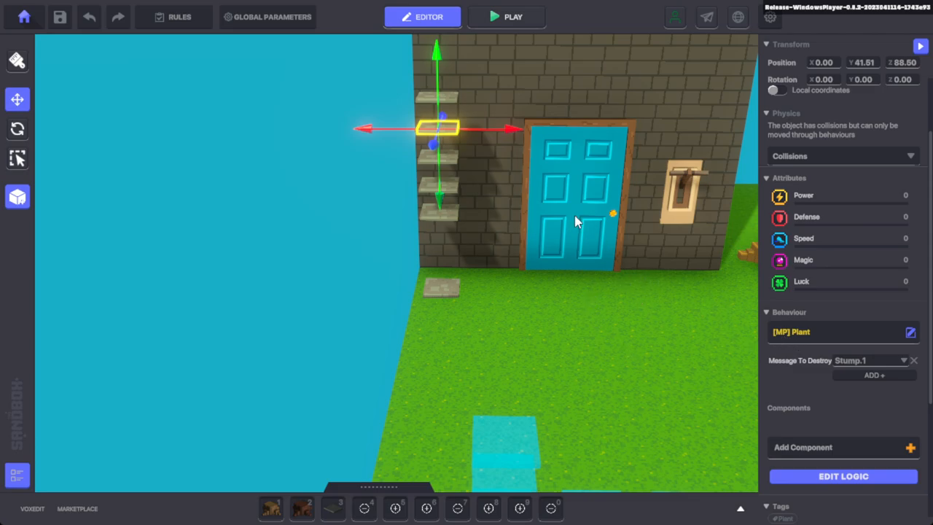
mouse_move(349, 123)
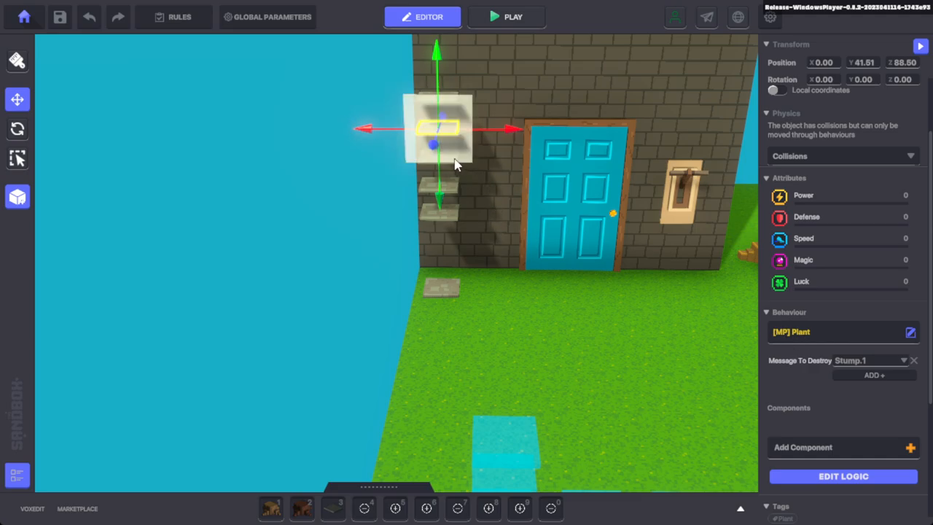
drag(436, 129, 440, 211)
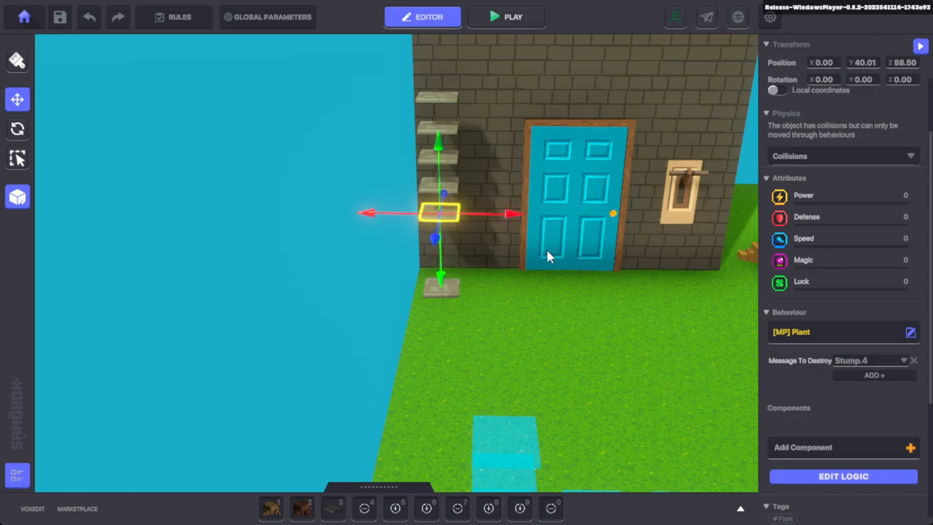
mouse_move(548, 260)
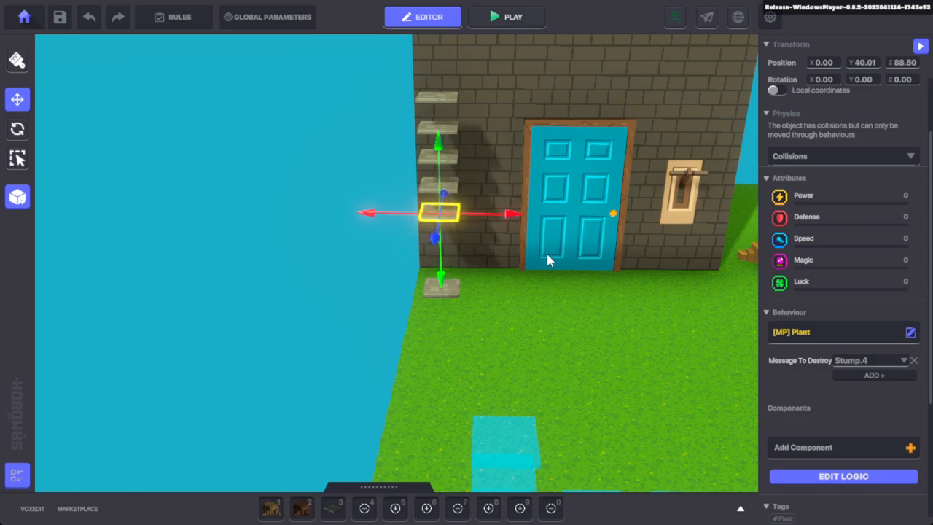
click(839, 156)
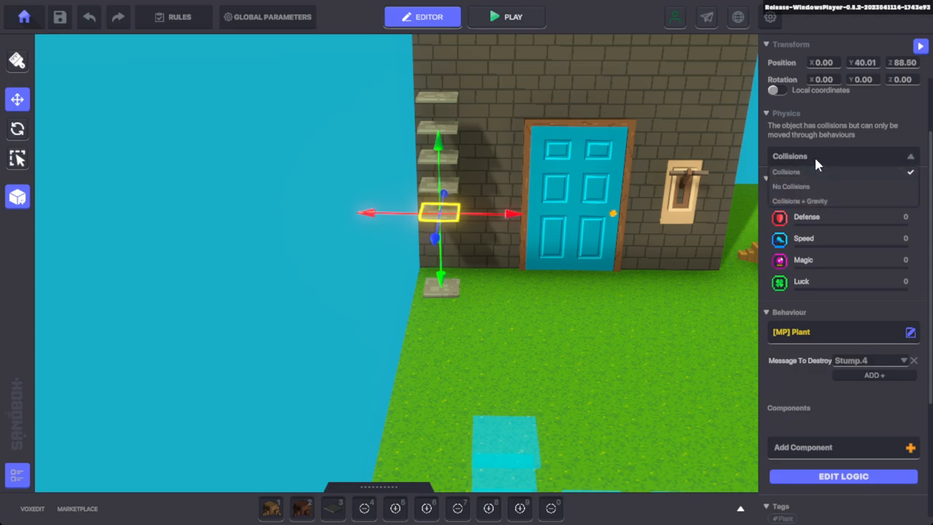
click(787, 172)
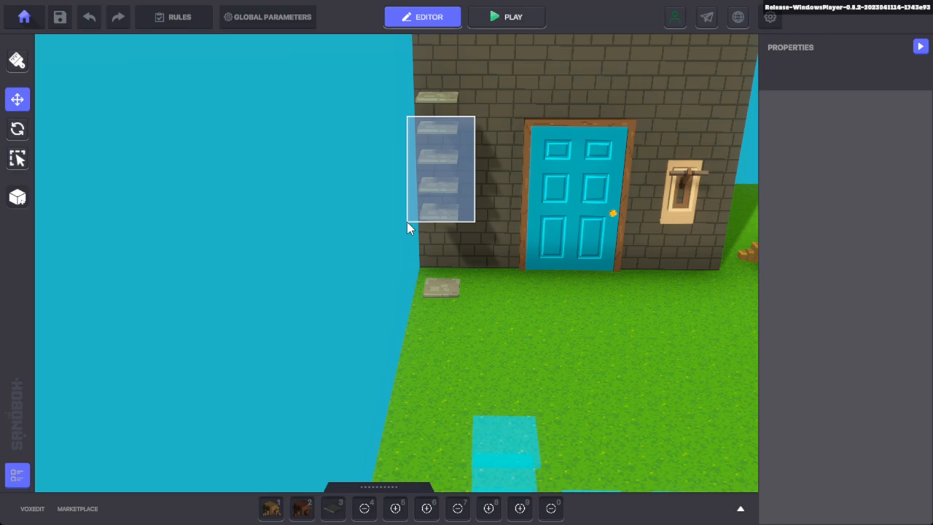
Select the four wall tiles beside the door and keep their physics on Collisions
click(437, 170)
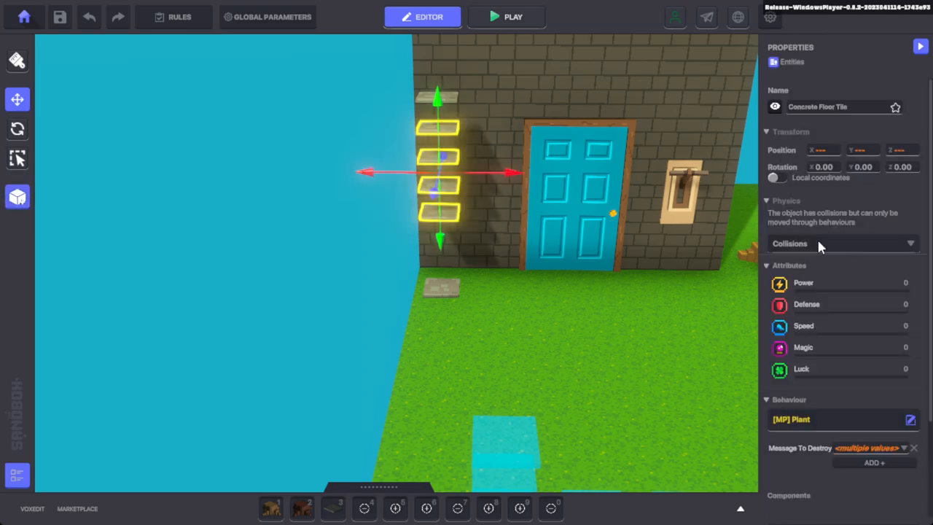
click(843, 244)
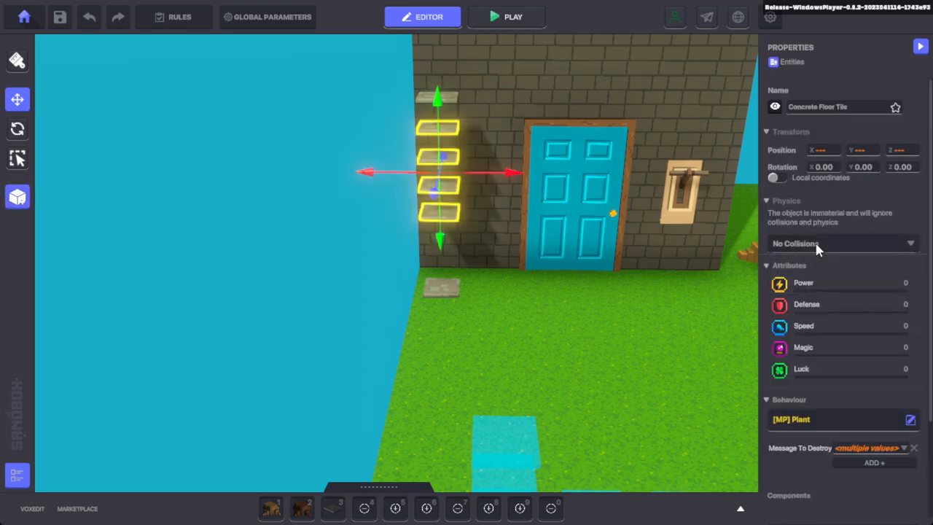
click(838, 242)
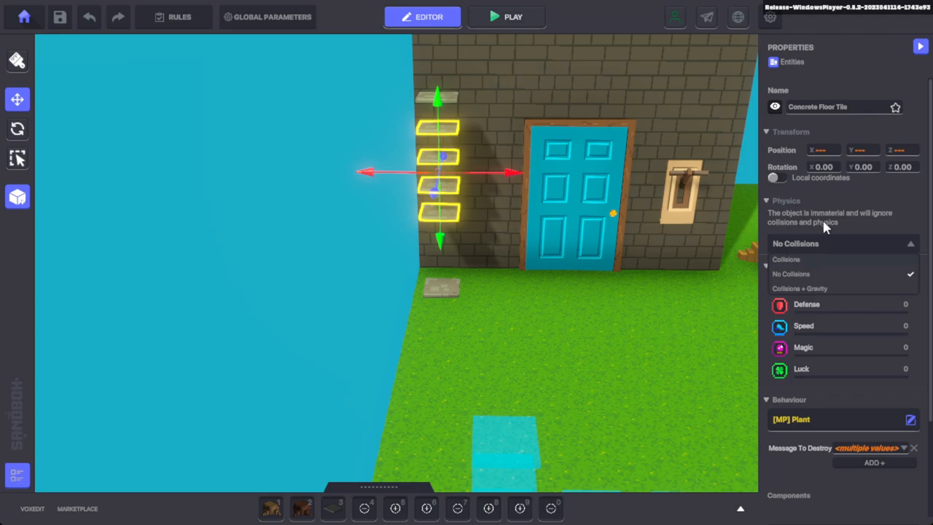
click(786, 259)
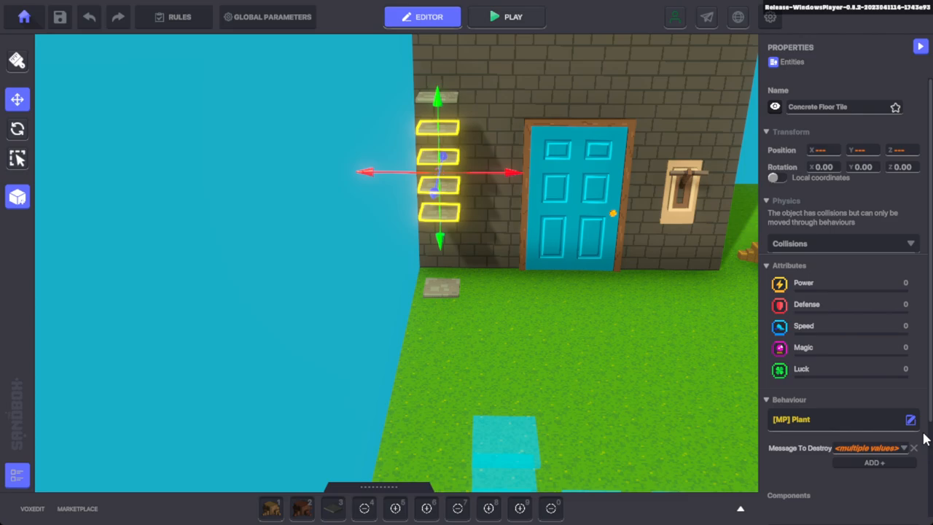
Filter behaviours to client-only and clear the tiles' behaviour to None
click(910, 420)
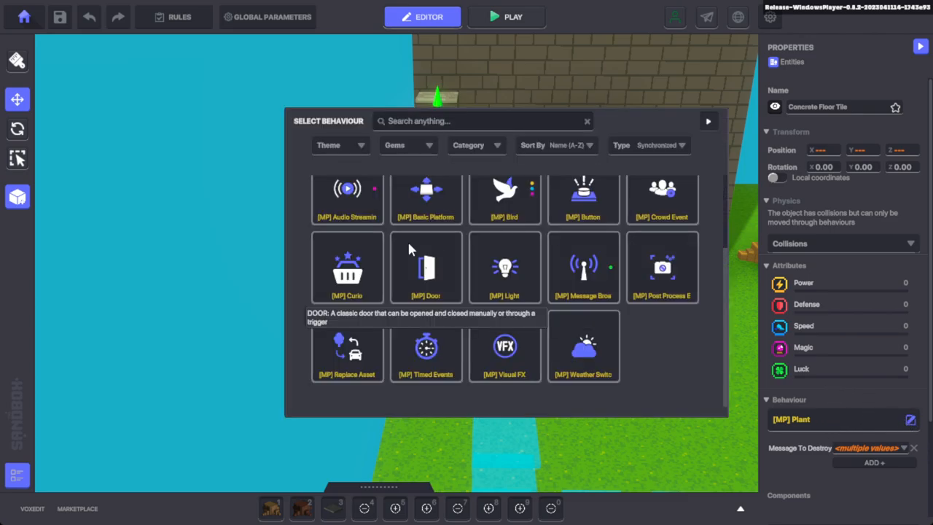
click(649, 146)
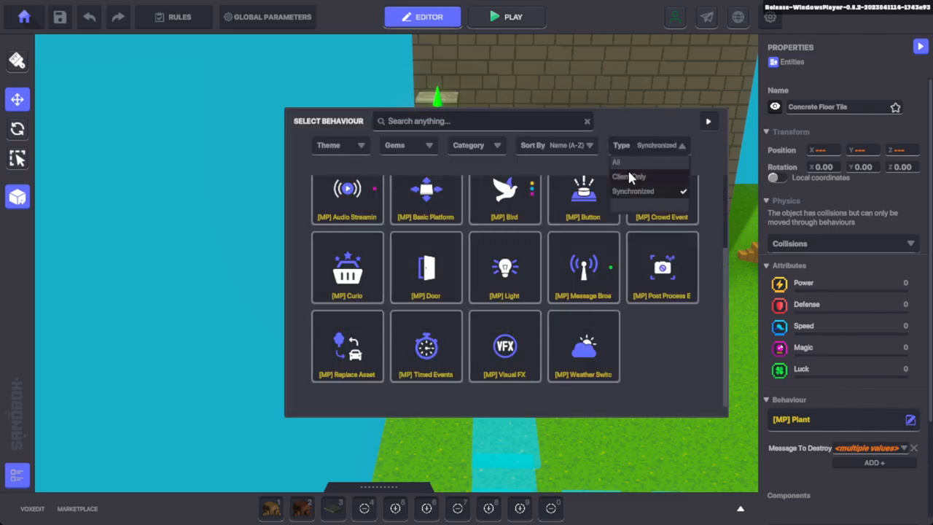
click(629, 175)
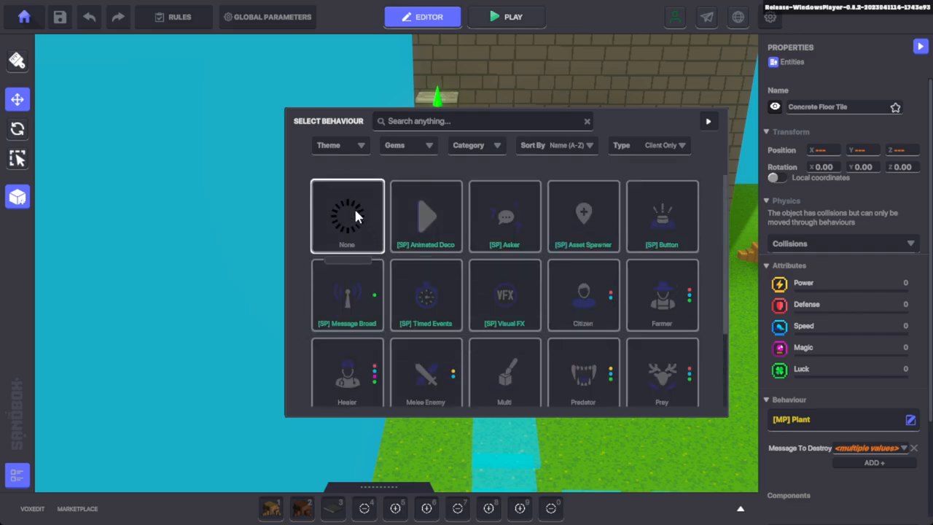
click(347, 216)
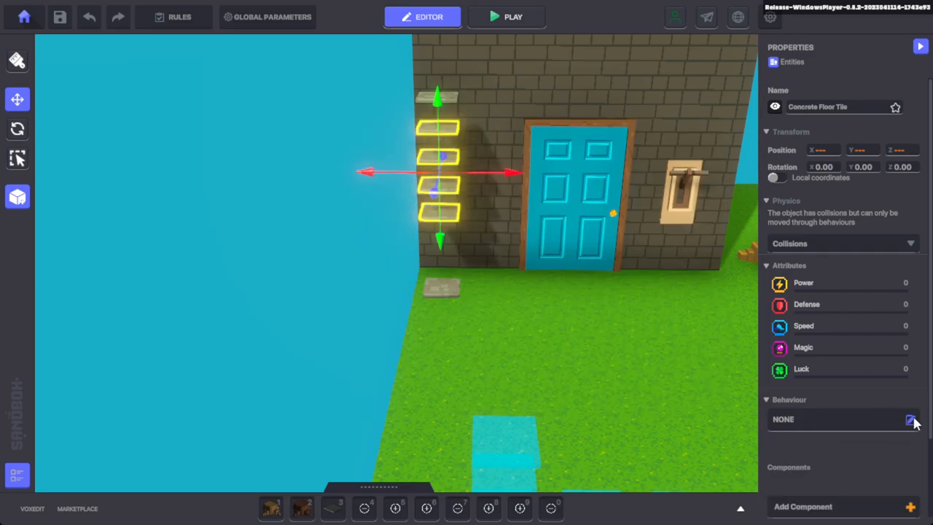
Assign the [SP] Plant behaviour to the four tiles
click(911, 420)
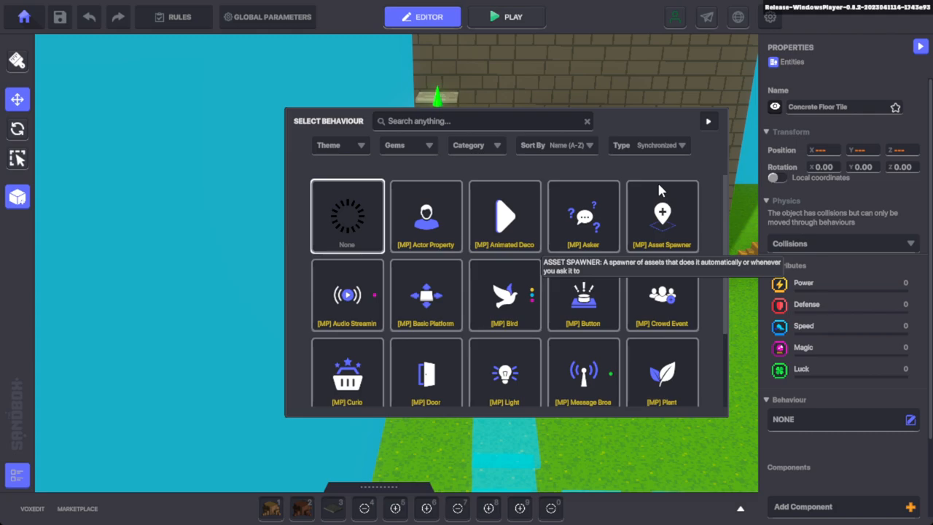
click(659, 146)
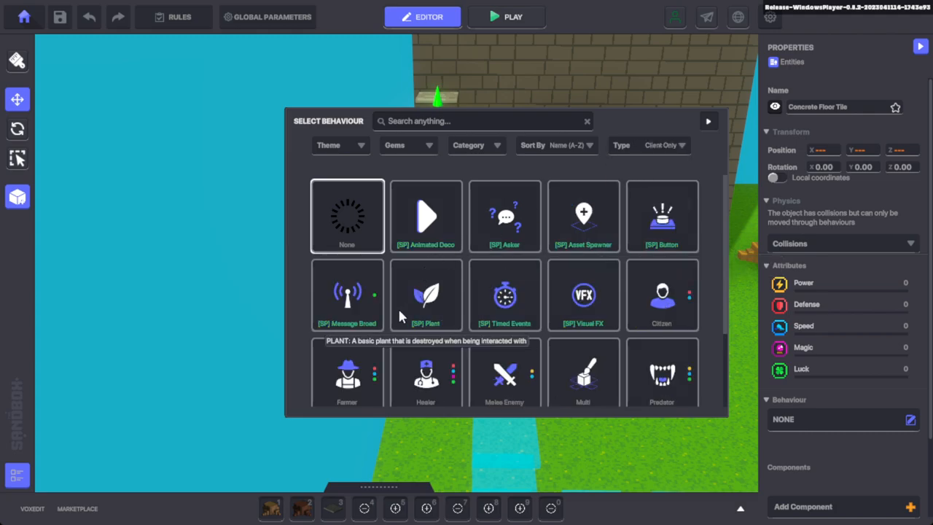
click(426, 295)
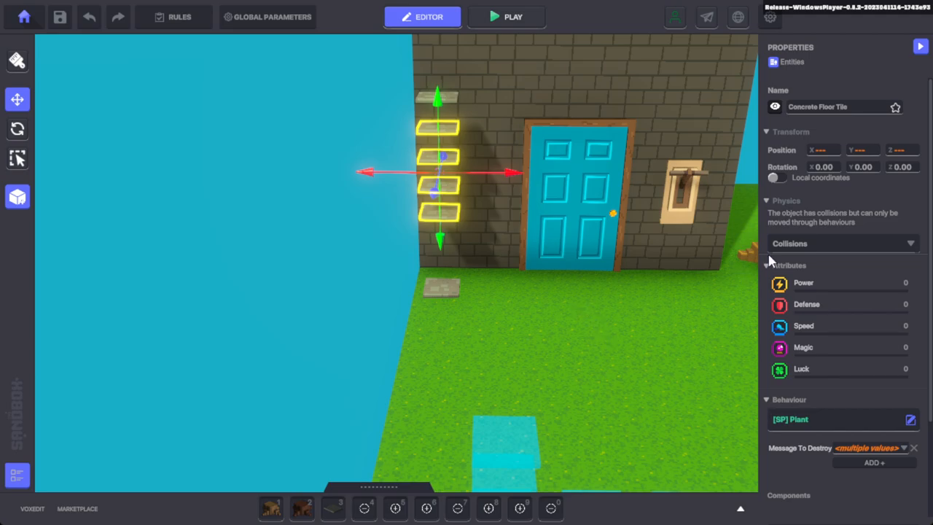
mouse_move(794, 255)
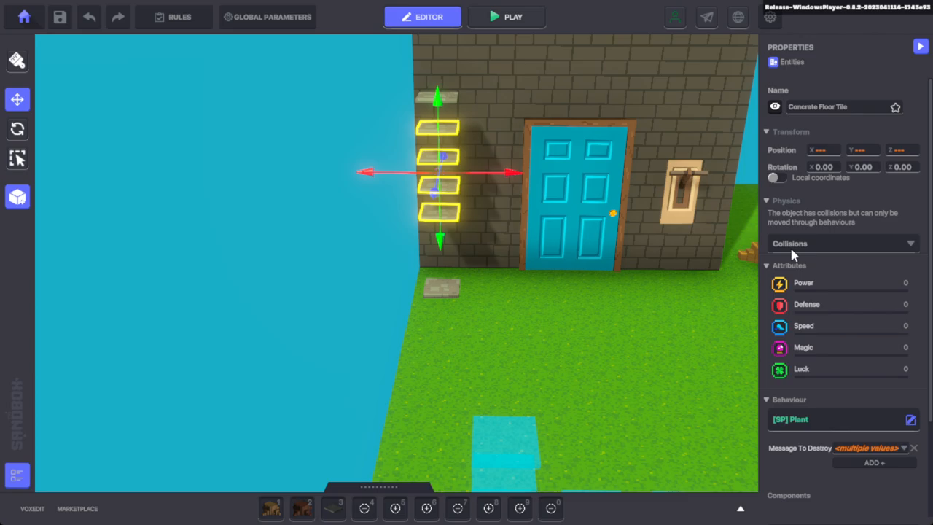
Try Collisions + Gravity and No Collisions physics, settling on Collisions + Gravity for the tiles
click(843, 243)
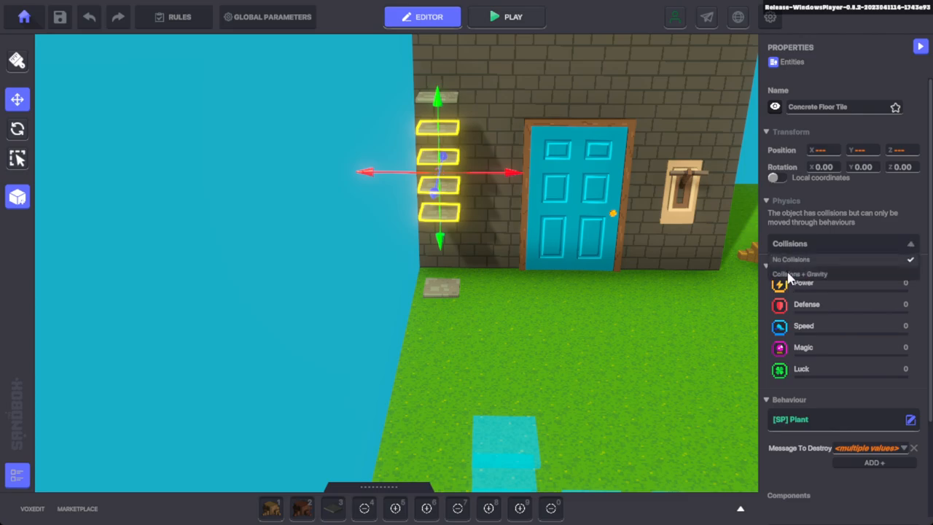
click(799, 274)
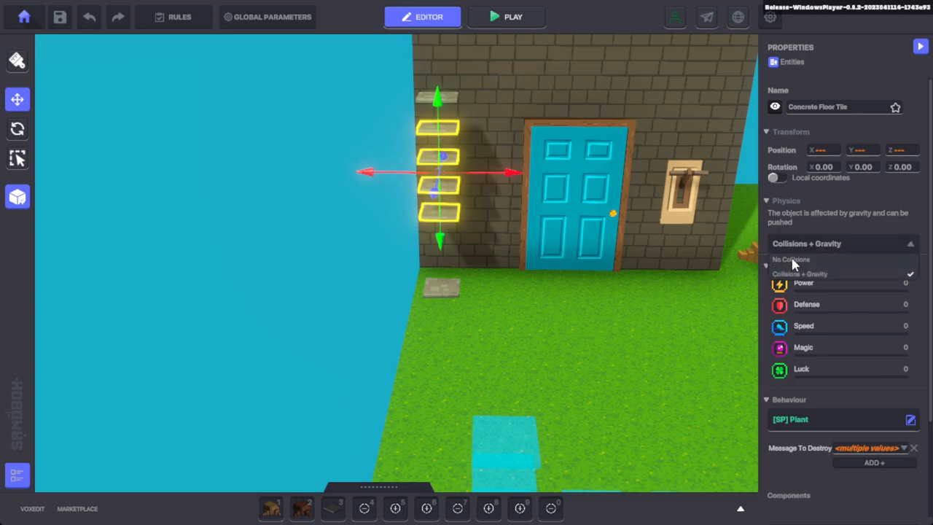
click(790, 260)
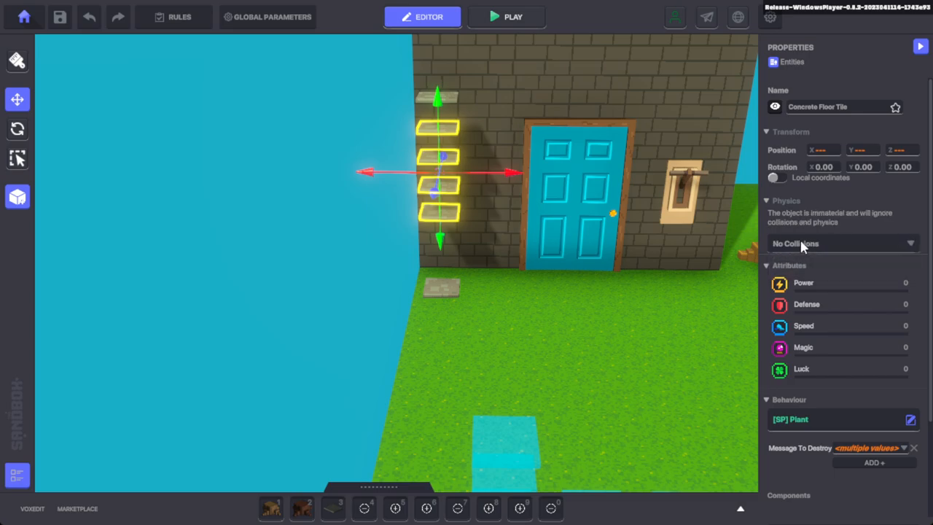
mouse_move(668, 394)
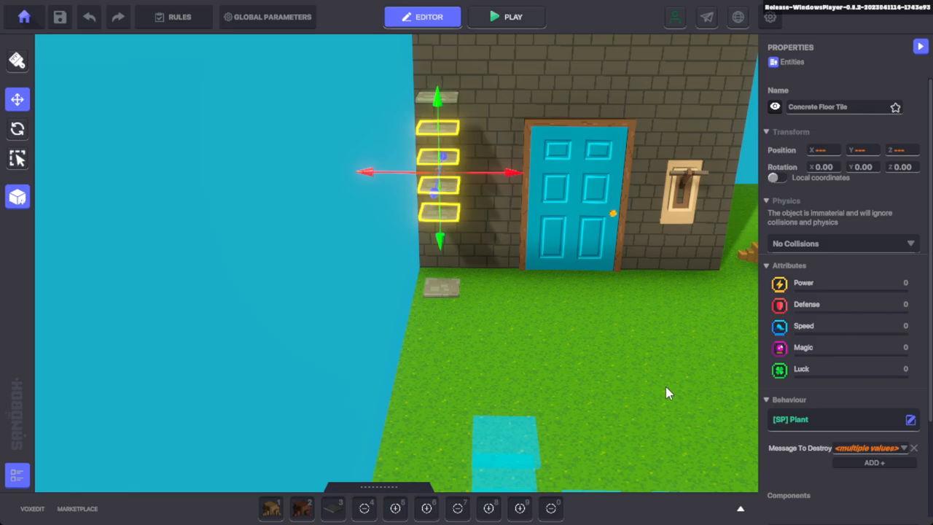
mouse_move(660, 364)
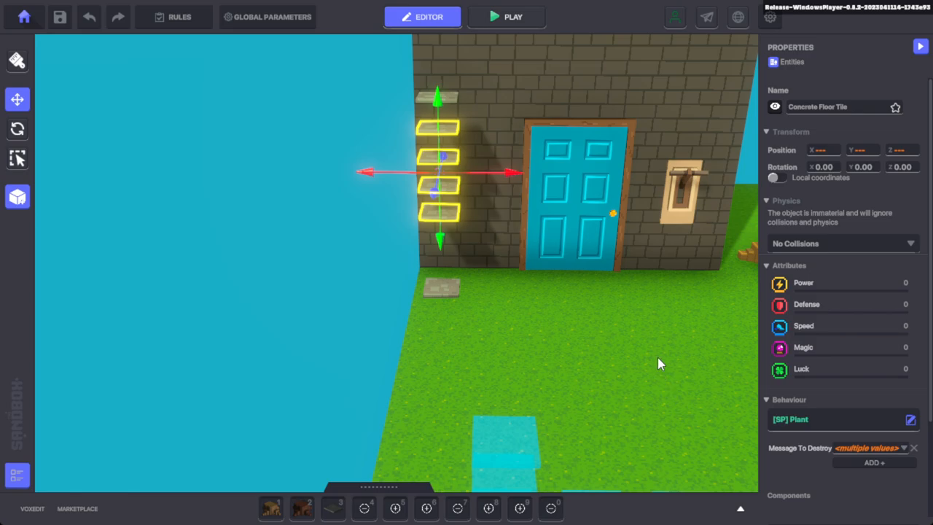
mouse_move(805, 250)
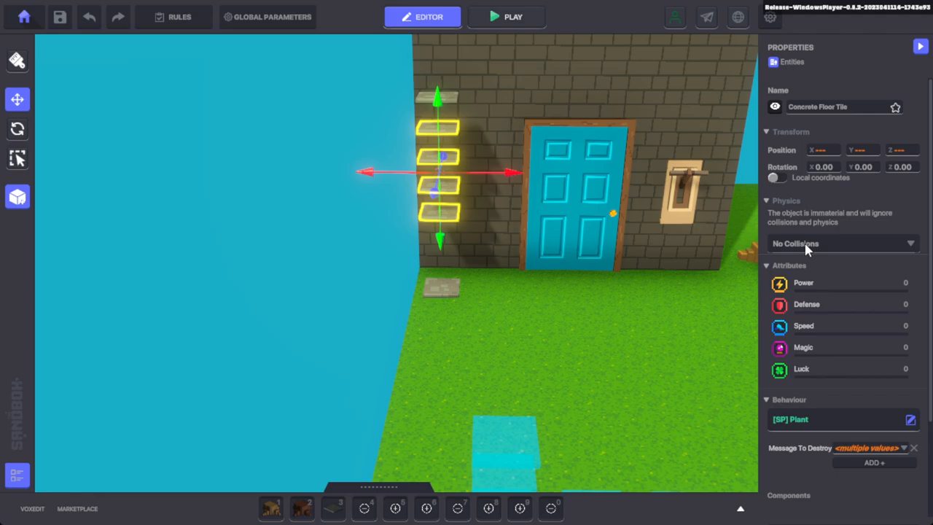
click(838, 244)
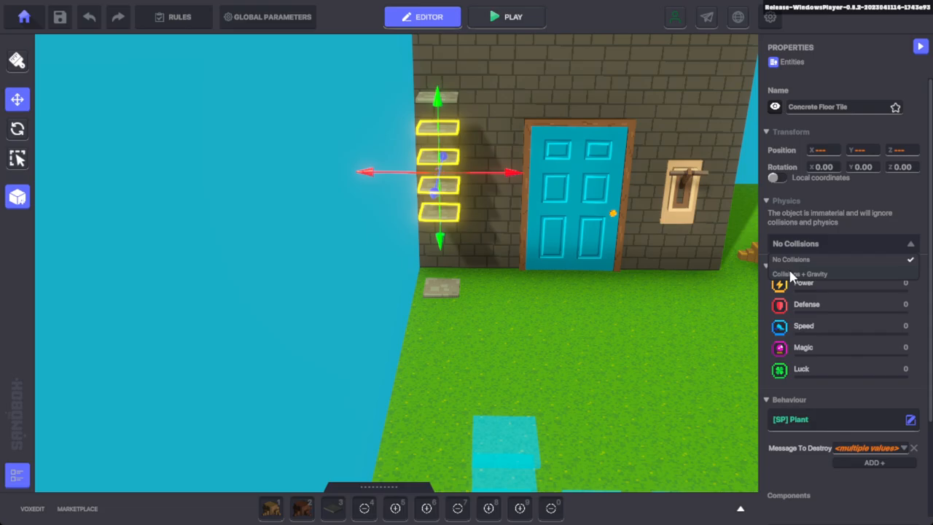
click(513, 18)
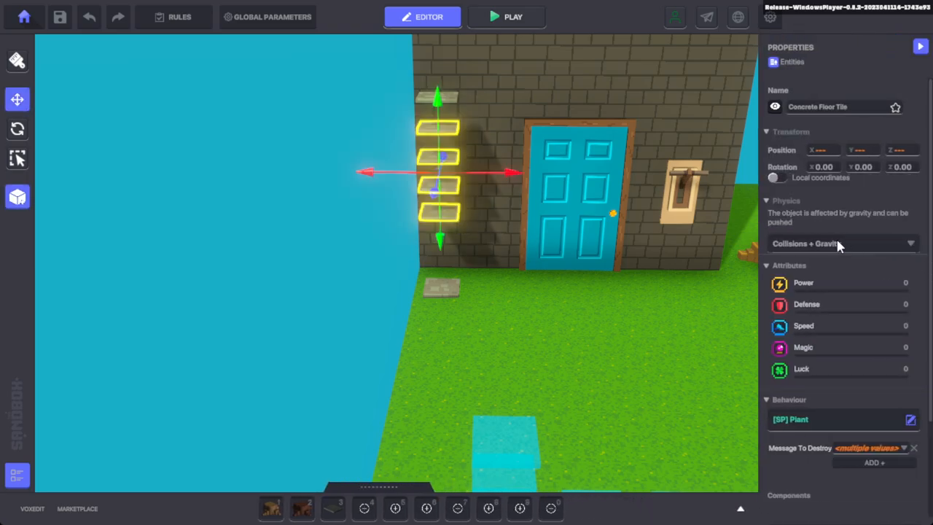
Set the tiles' physics to No Collisions and clear the selection
click(838, 244)
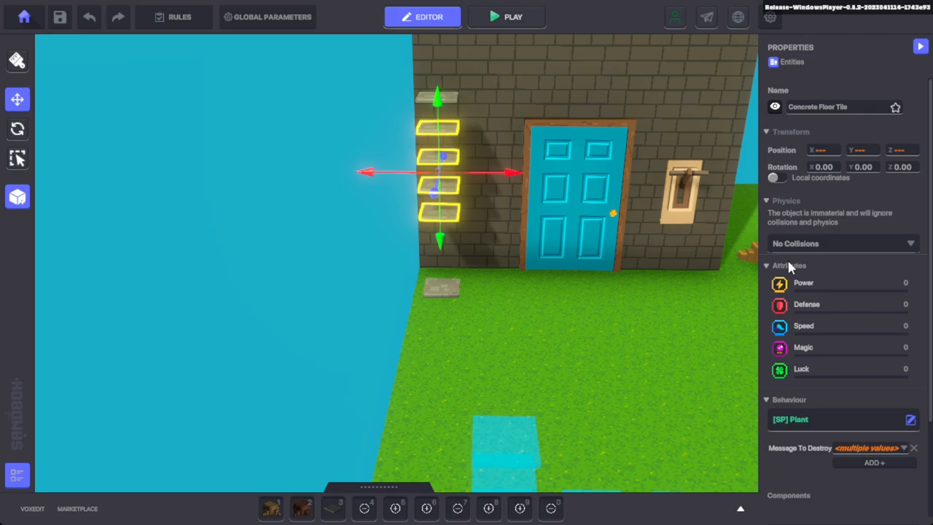
mouse_move(454, 96)
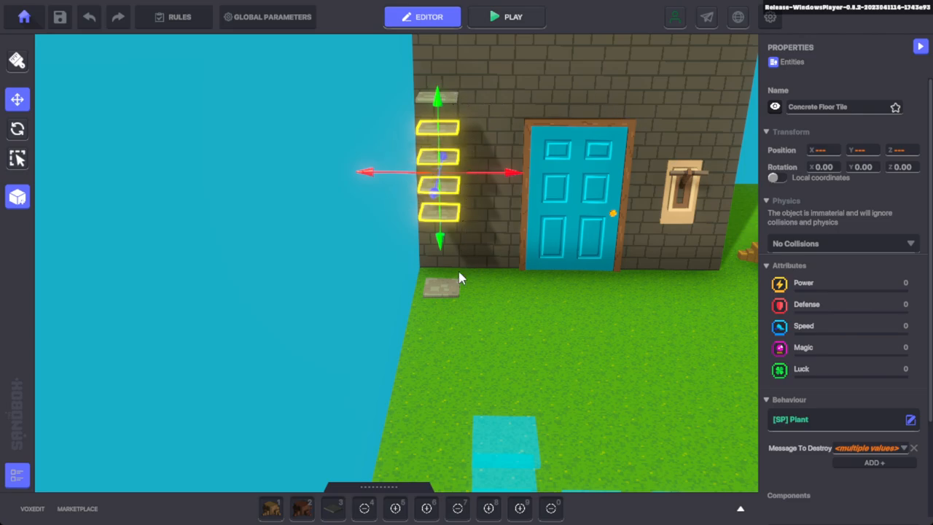
mouse_move(455, 292)
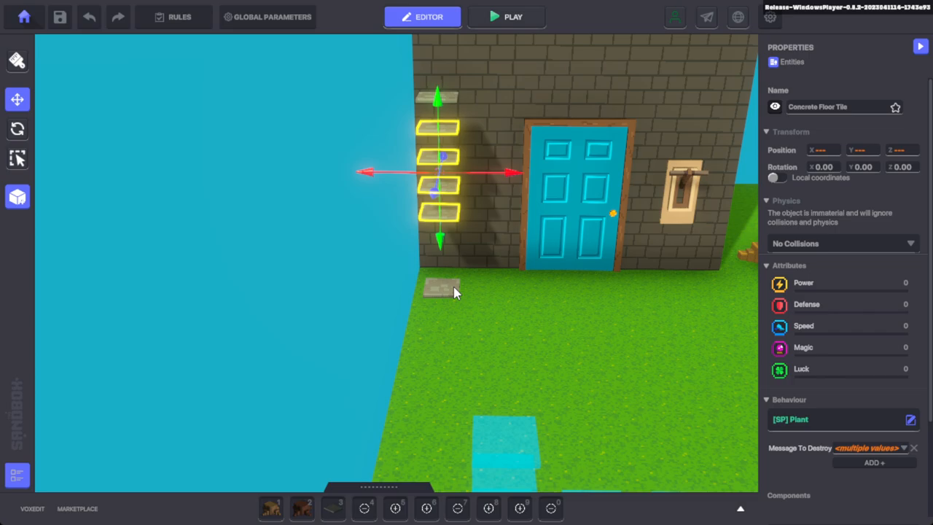
click(507, 18)
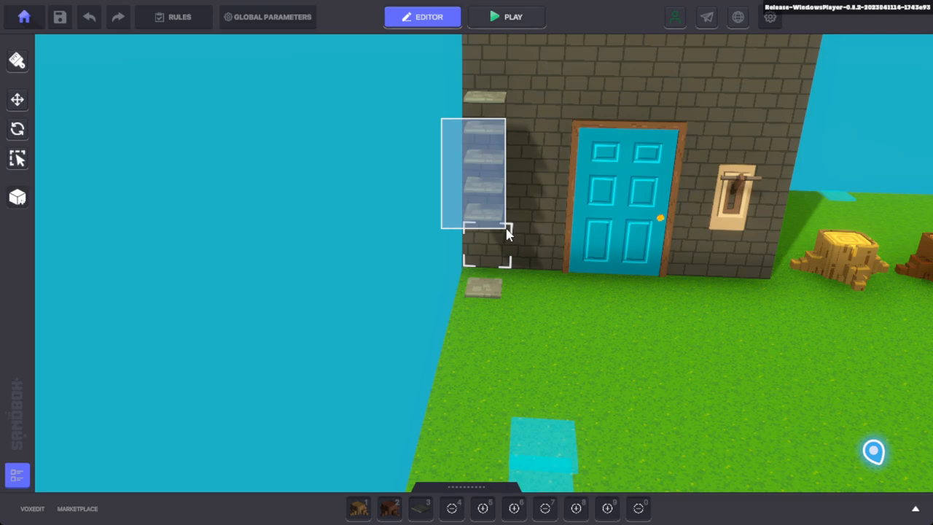
Reselect the four wall tiles and reset their behaviour to None
click(473, 175)
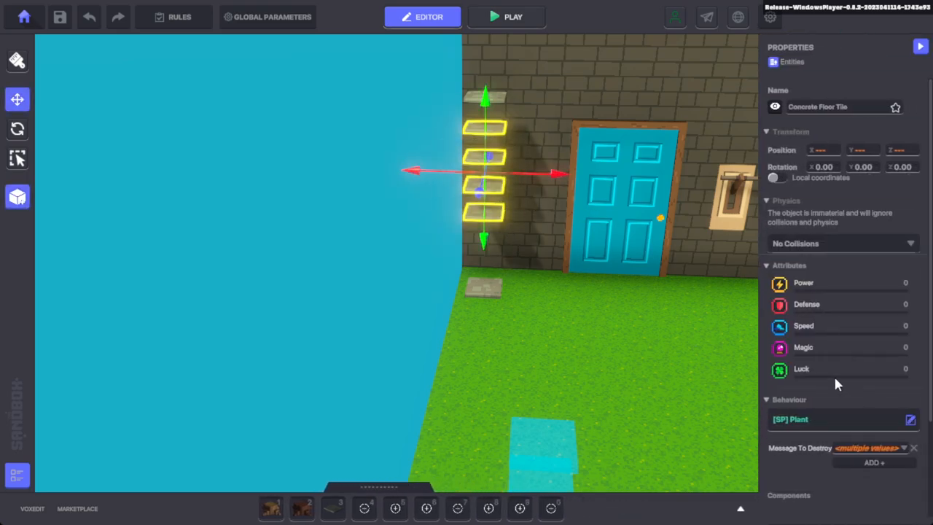
mouse_move(605, 207)
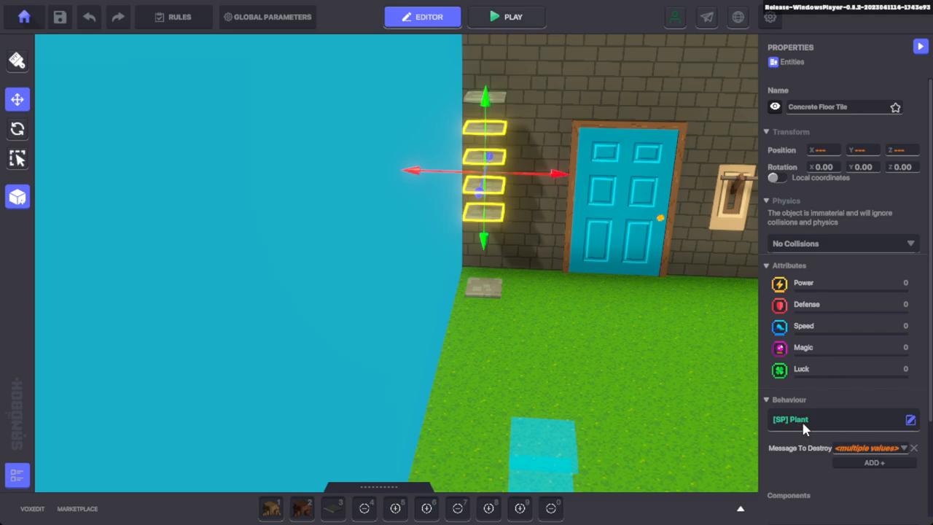
mouse_move(901, 428)
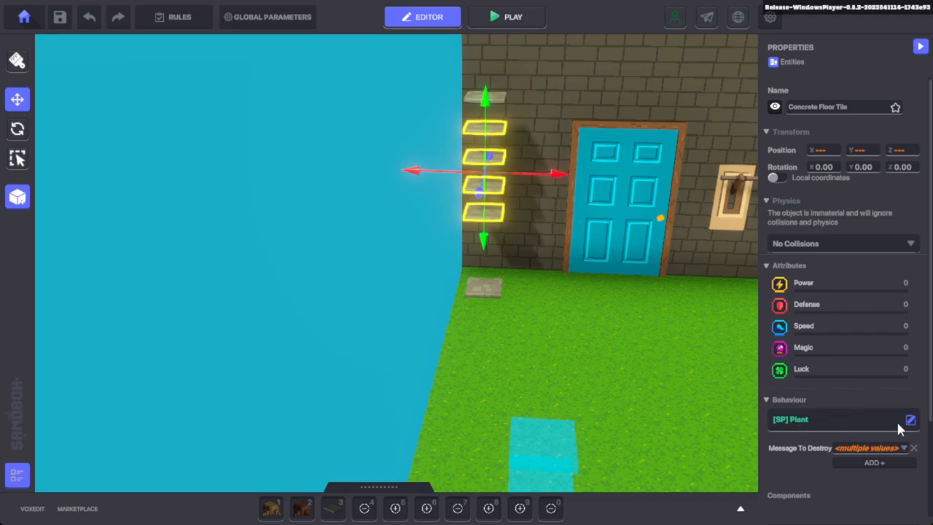
click(910, 420)
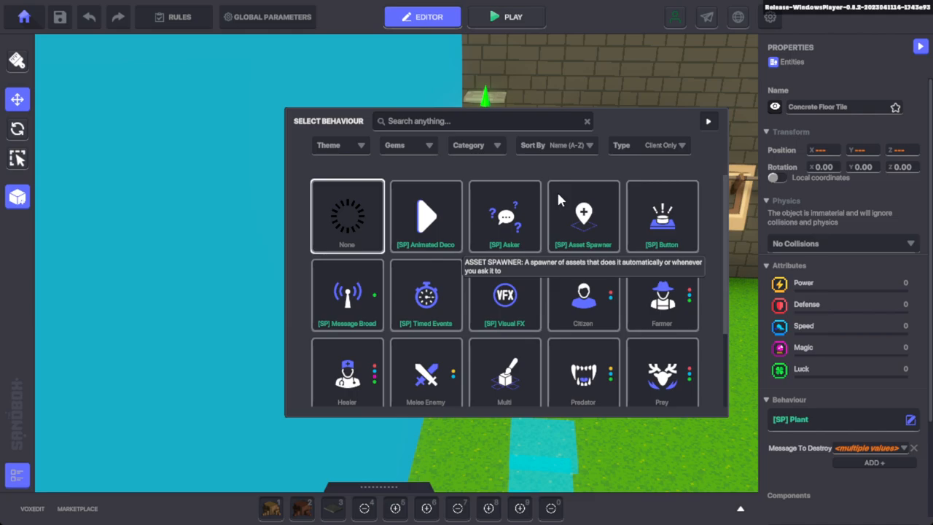
click(347, 215)
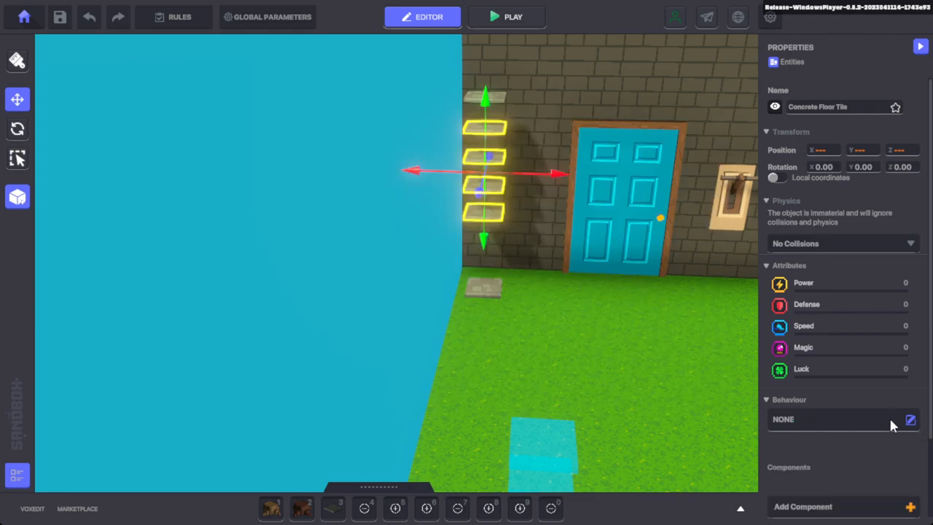
Assign the [MP] Plant behaviour to the tiles and start playtesting the level
click(910, 420)
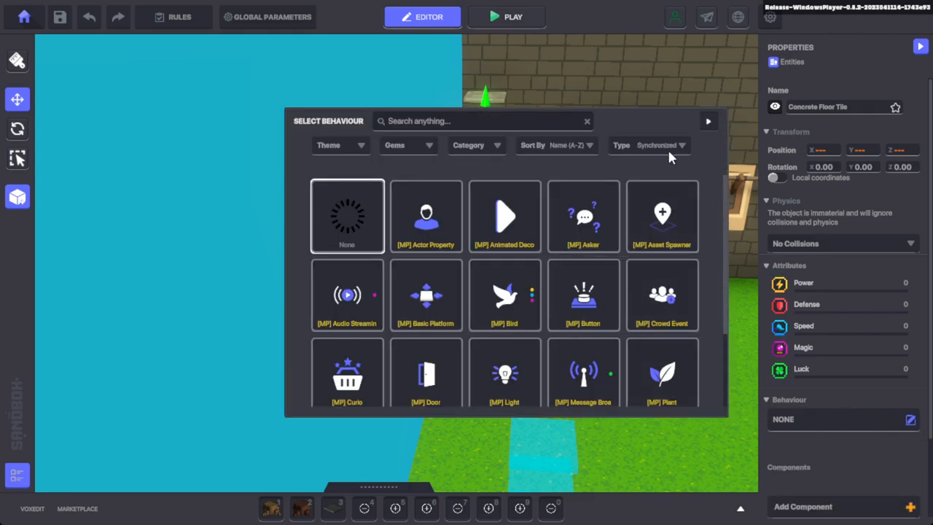
mouse_move(661, 374)
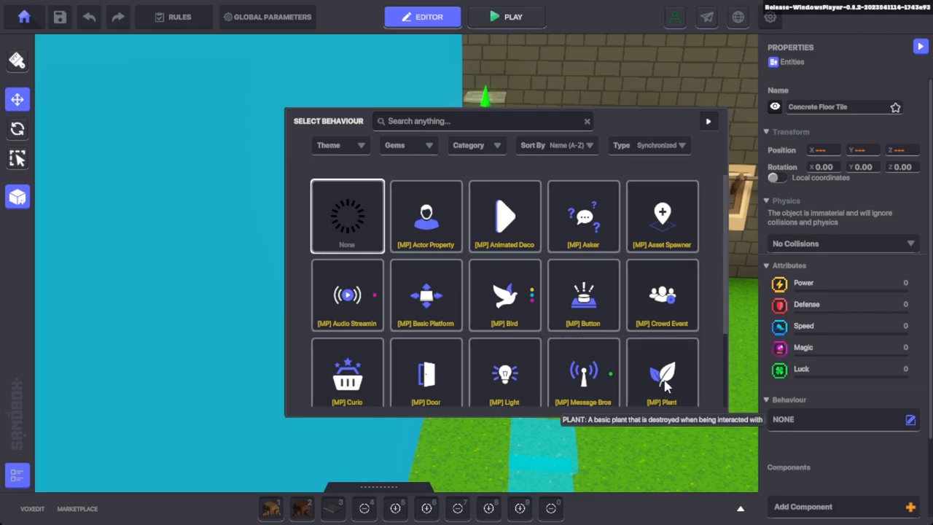
click(662, 373)
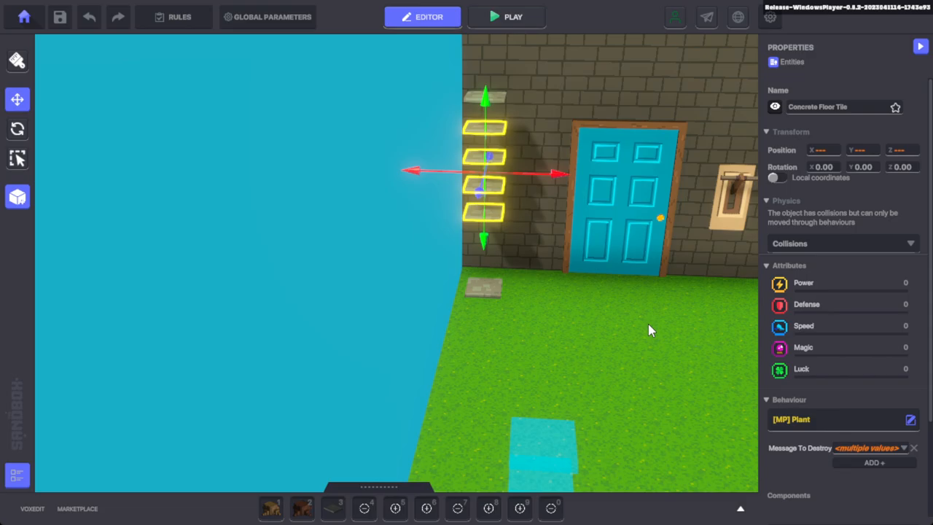
click(513, 17)
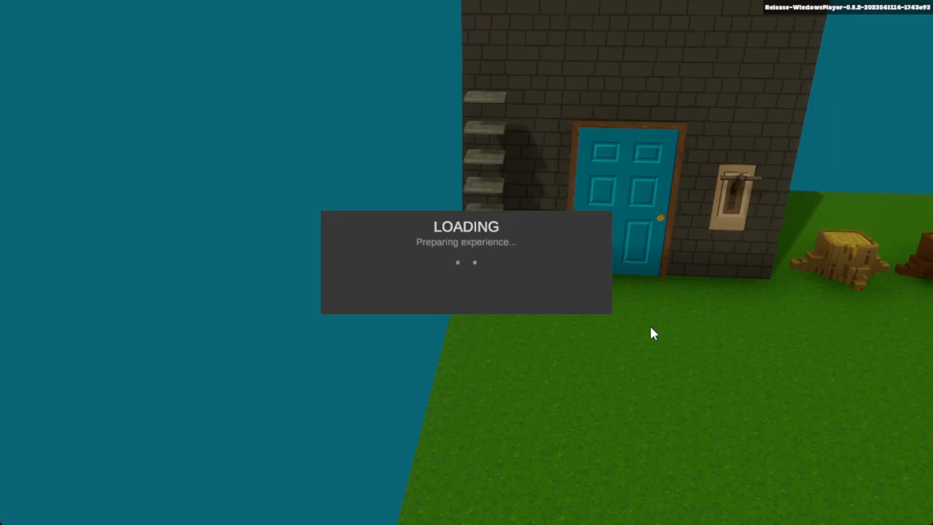